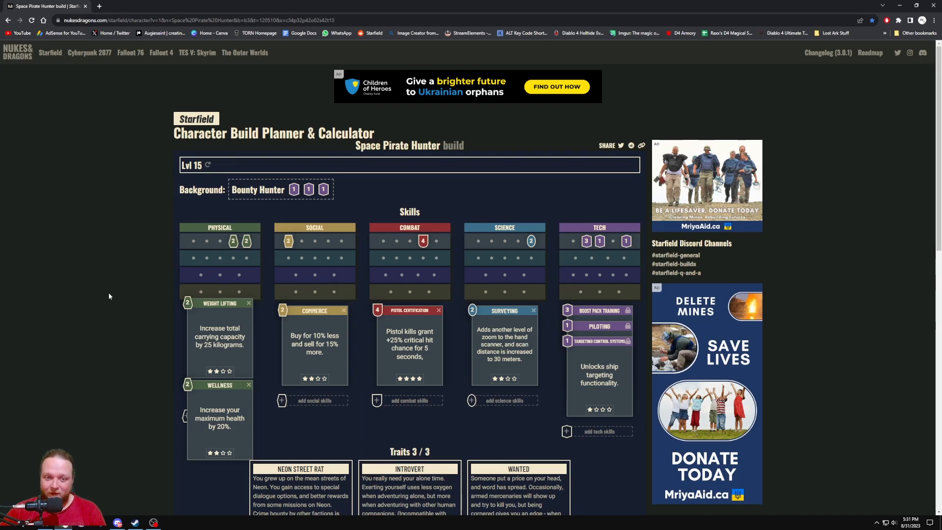
mouse_move(122, 301)
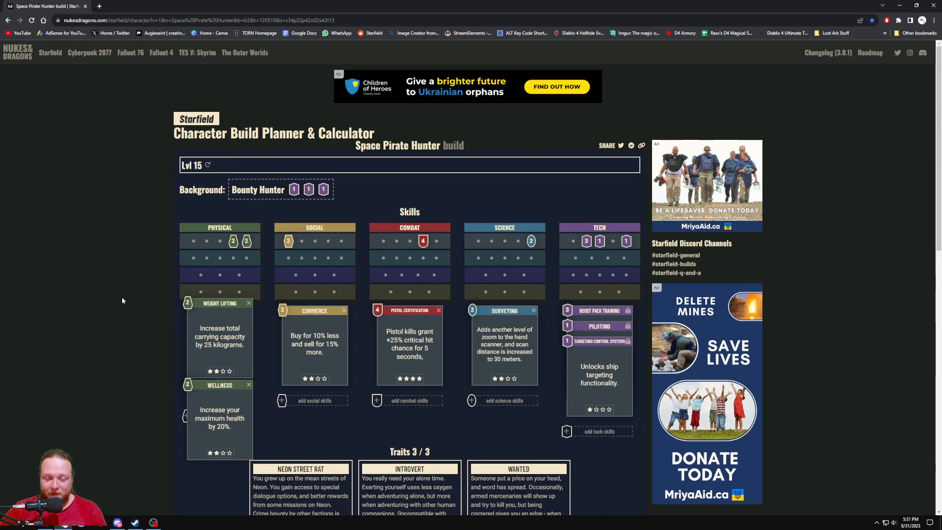
mouse_move(242, 316)
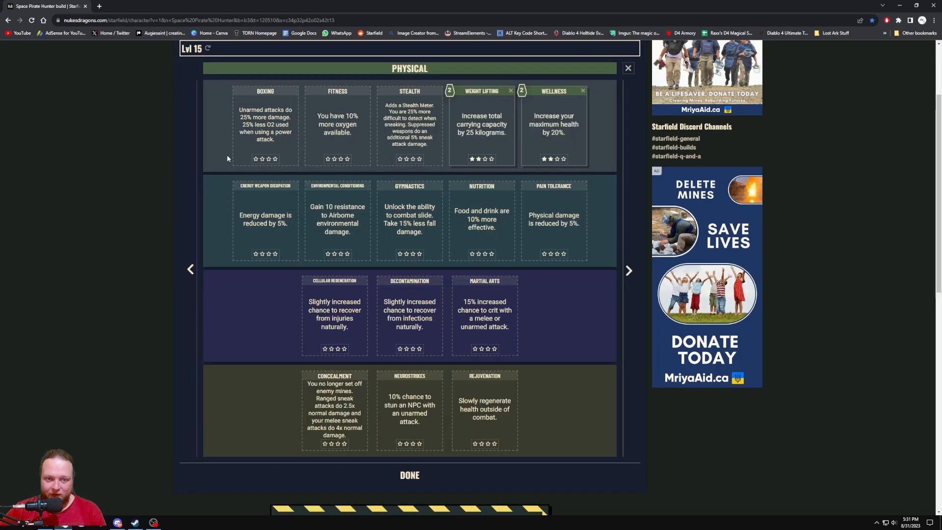
mouse_move(606, 124)
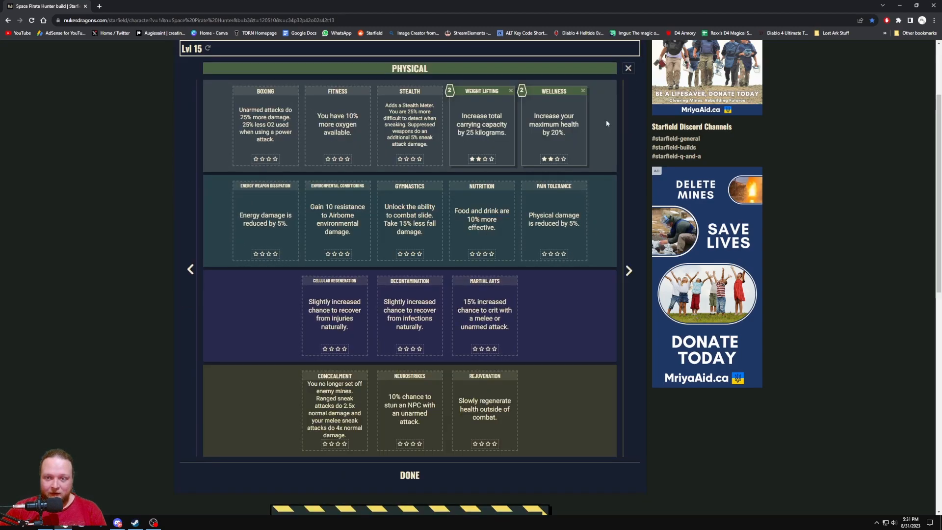
Step: Close the full Physical skill tree and return to the build overview
left_click(627, 67)
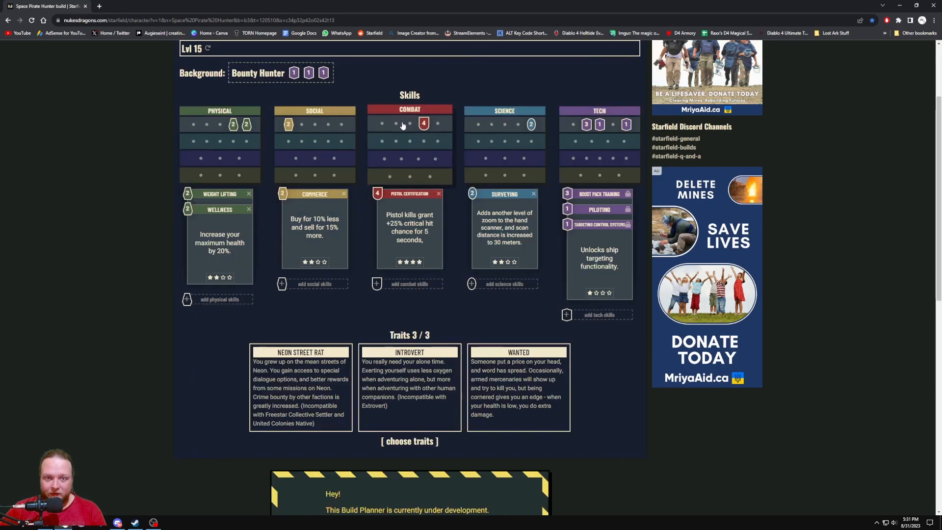
left_click(312, 283)
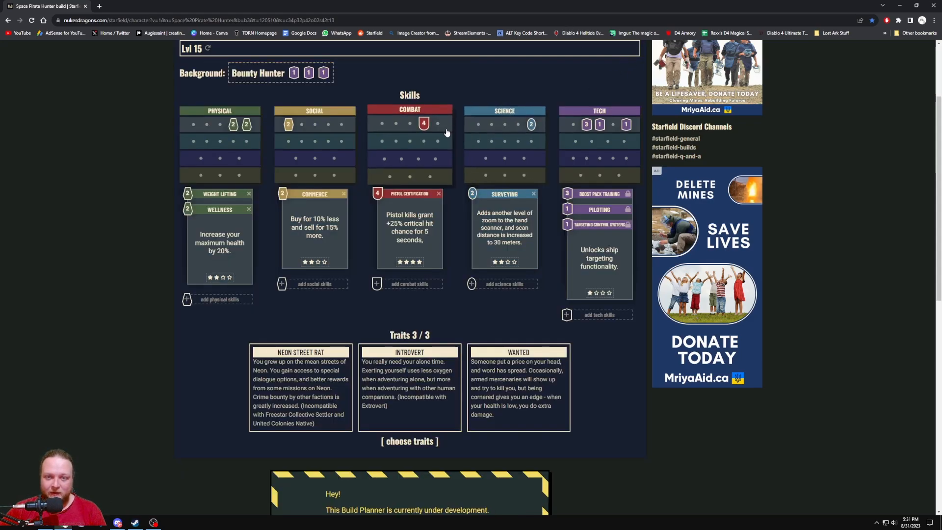
mouse_move(468, 83)
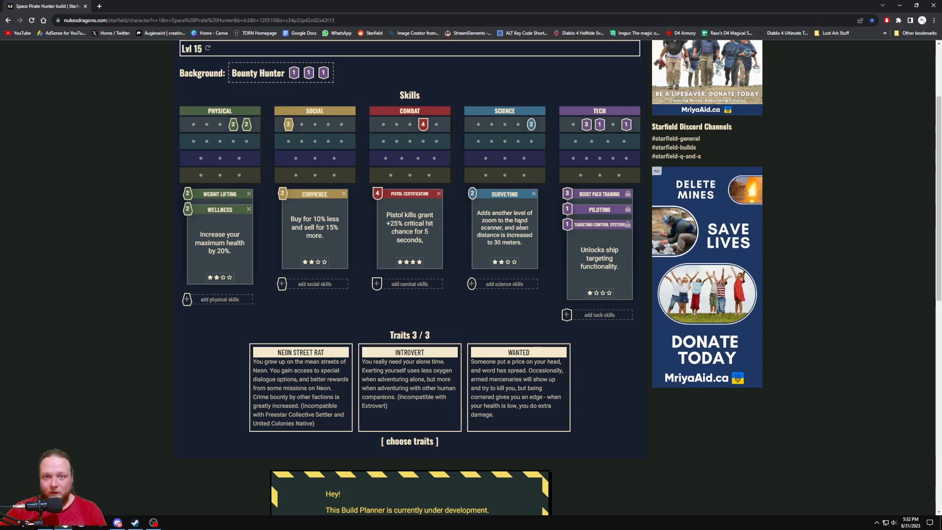
mouse_move(553, 247)
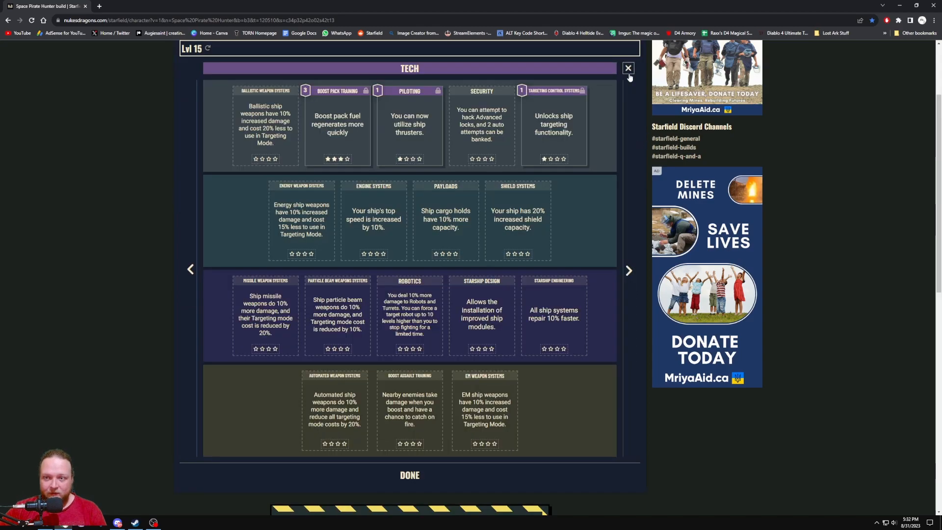
Step: Close the full Tech skill tree and reveal the Boost Pack Training skill description
left_click(627, 68)
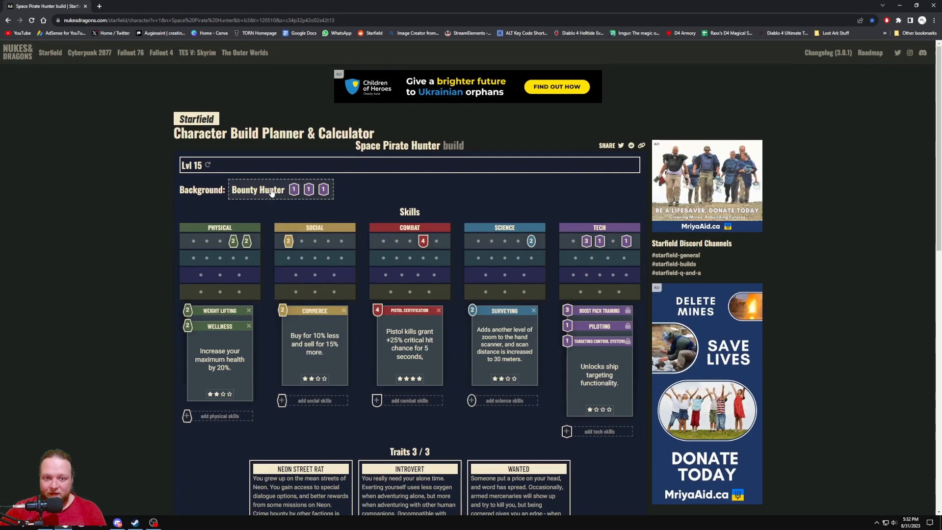
scroll("down", 3)
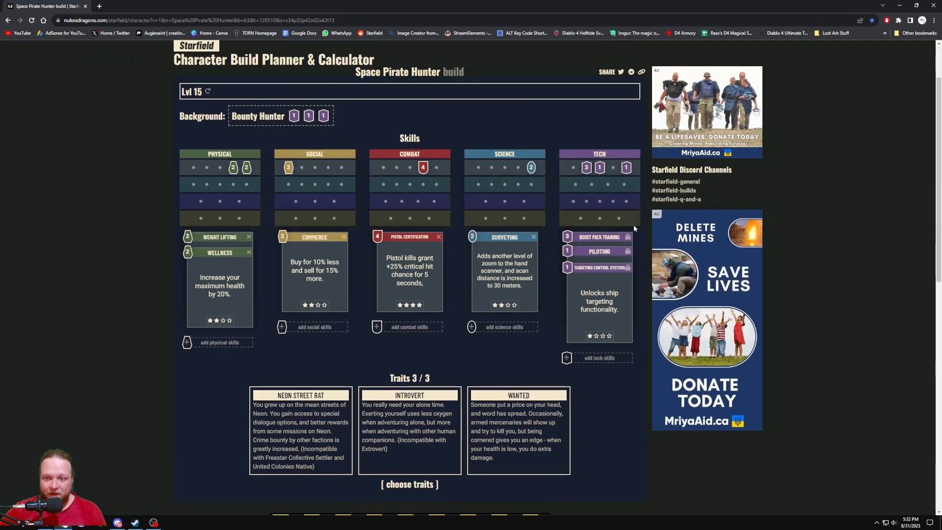
scroll("down", 3)
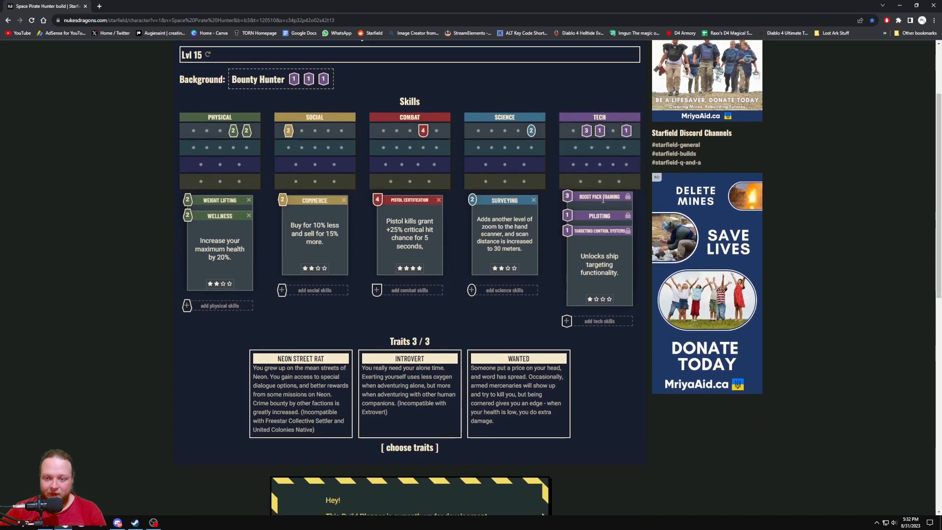
left_click(598, 193)
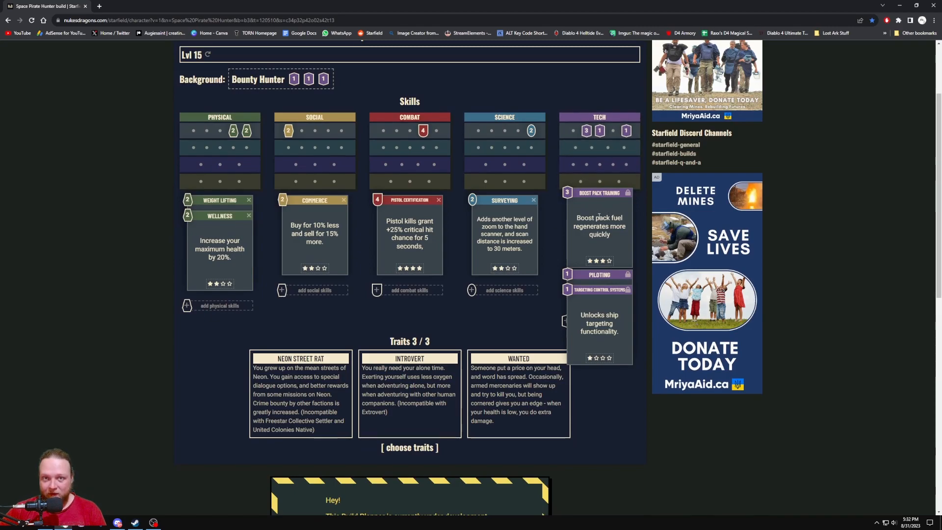
mouse_move(599, 215)
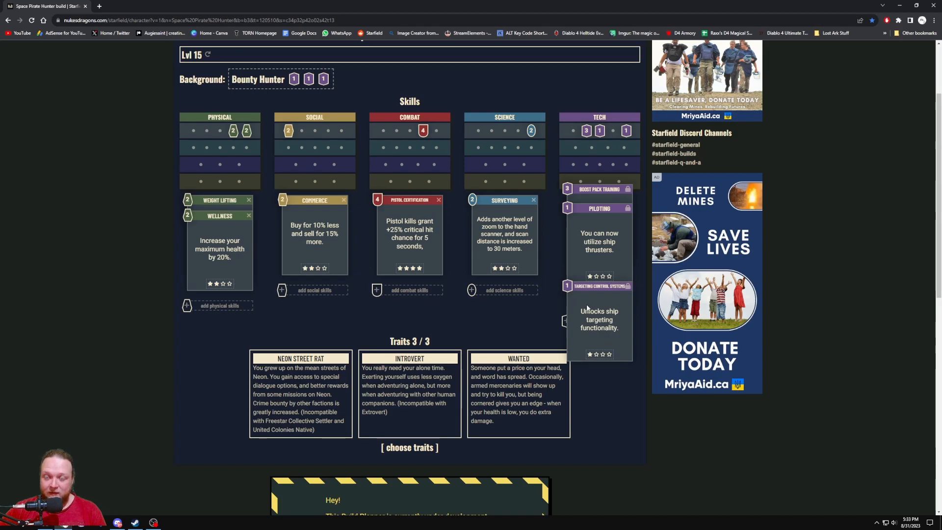
scroll("down", 3)
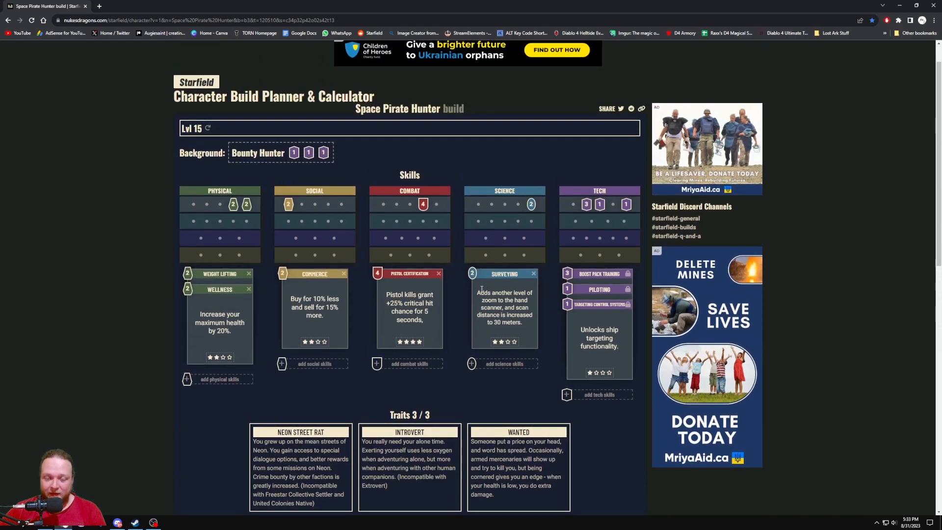
scroll("down", 3)
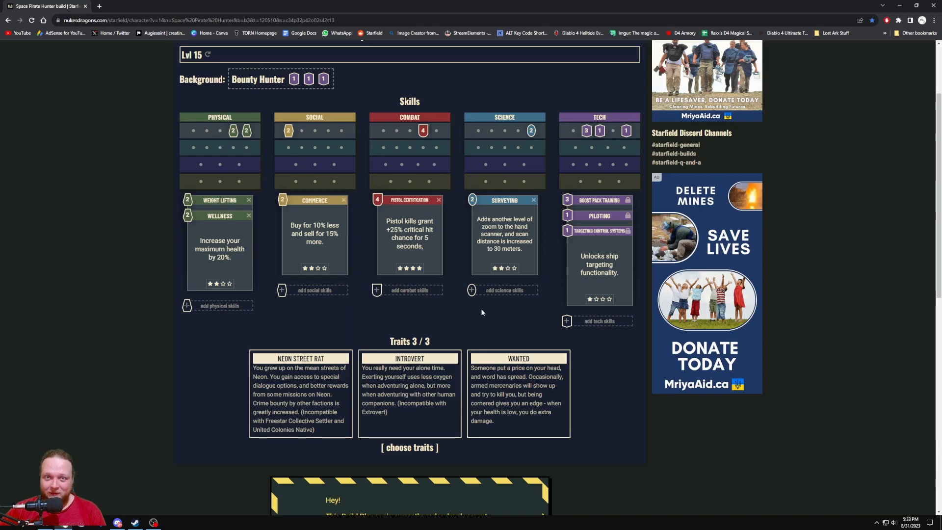
scroll("down", 3)
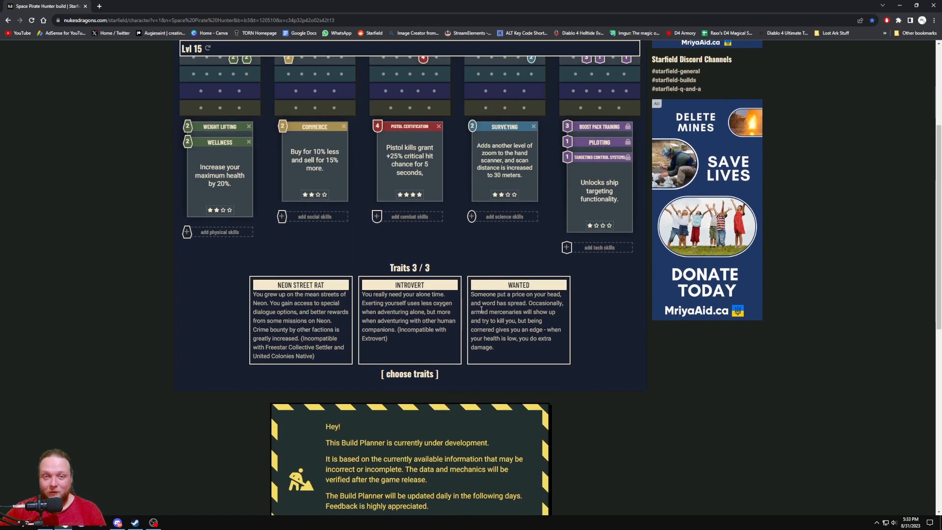
scroll("up", 3)
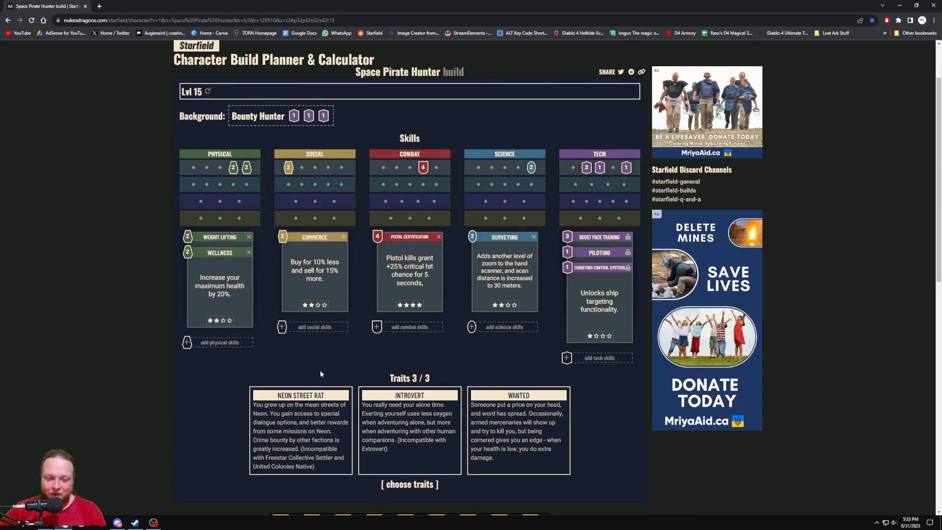
mouse_move(557, 385)
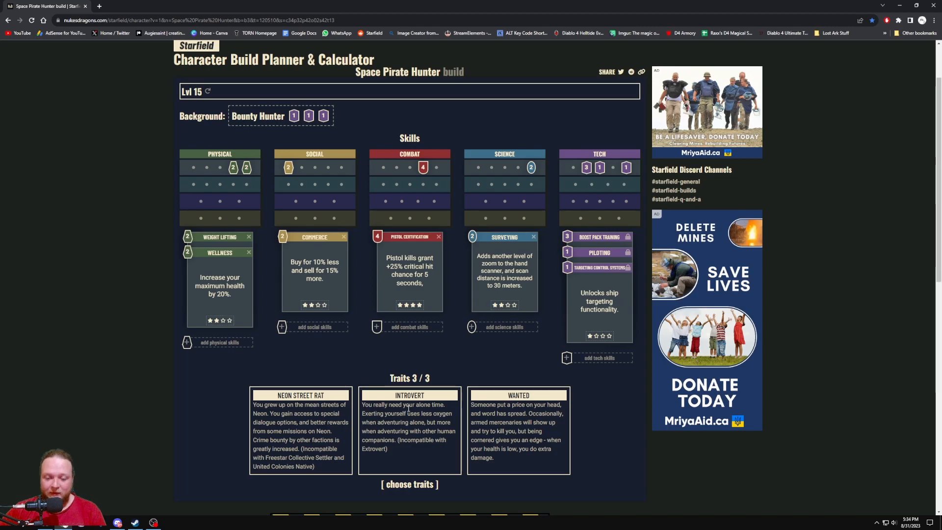
mouse_move(285, 464)
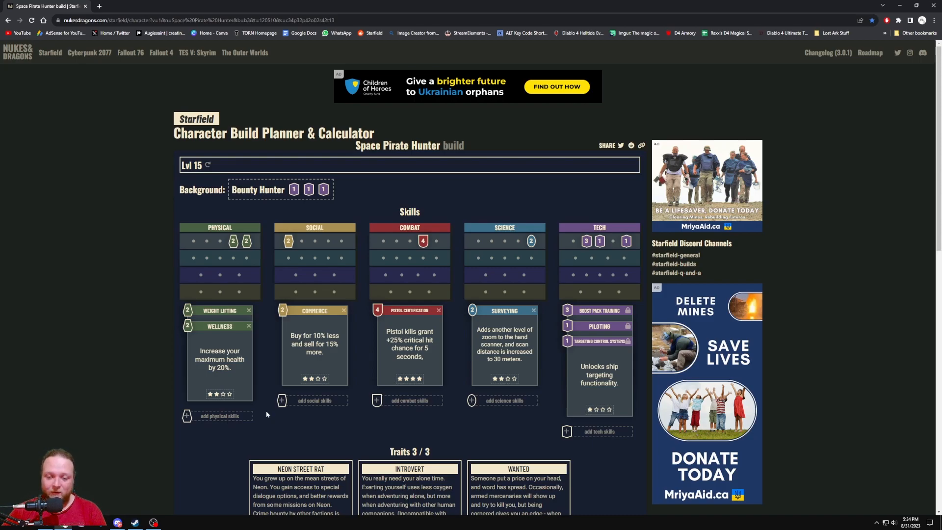
mouse_move(268, 414)
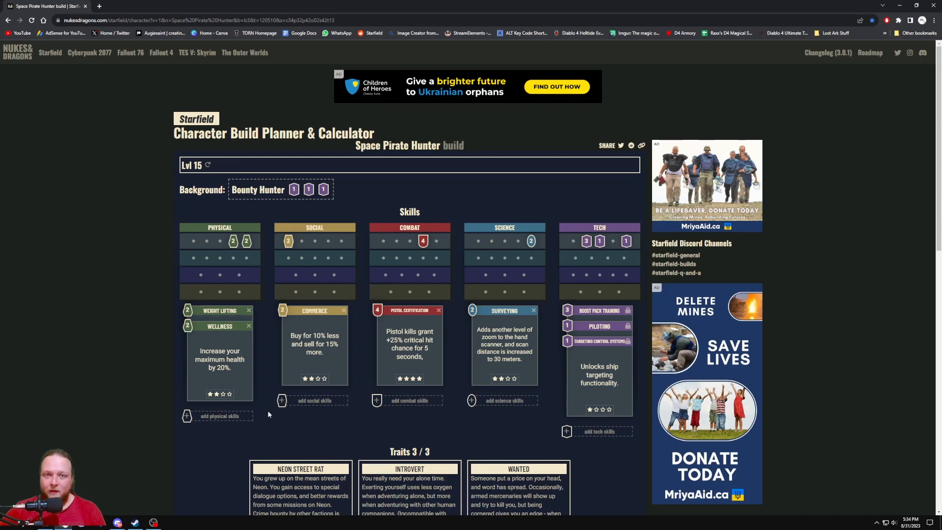
mouse_move(150, 296)
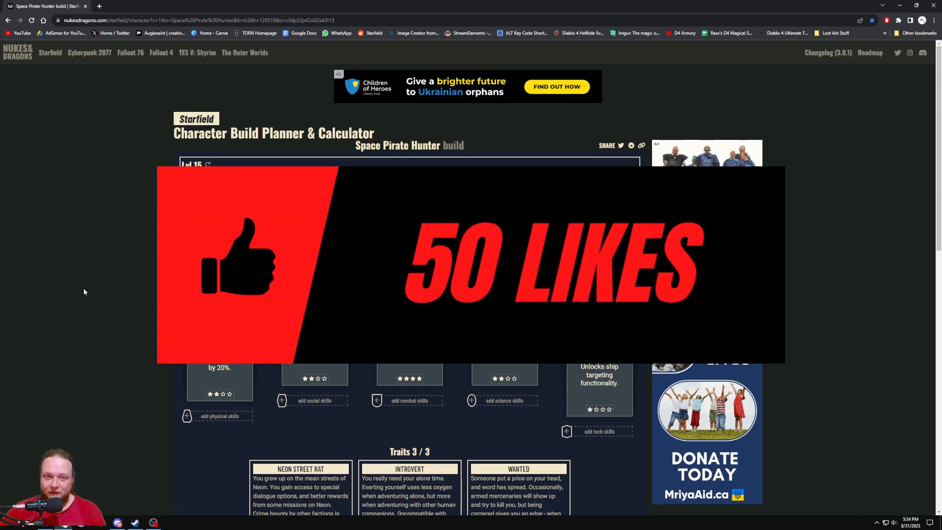
mouse_move(101, 296)
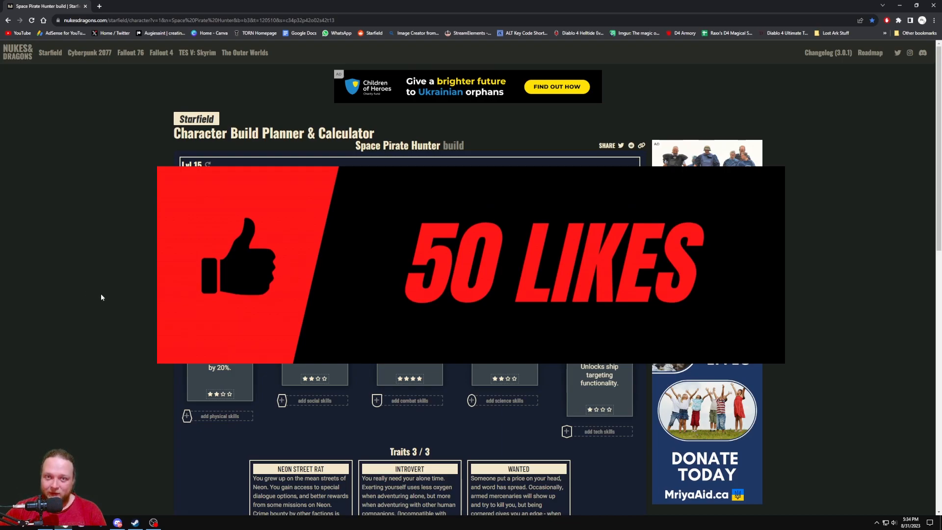